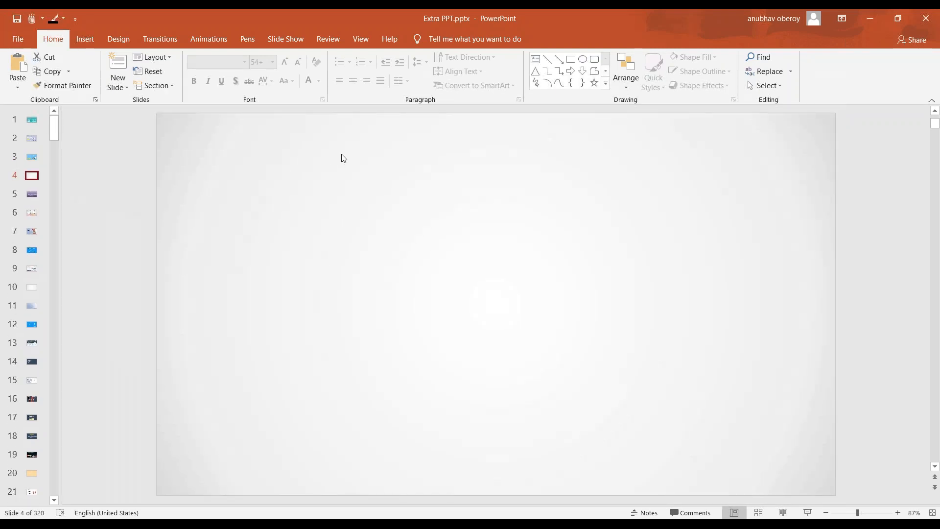
Switch from PowerPoint to the browser showing New Analytic Application2
{"action": "left_click", "coordinate": [246, 39]}
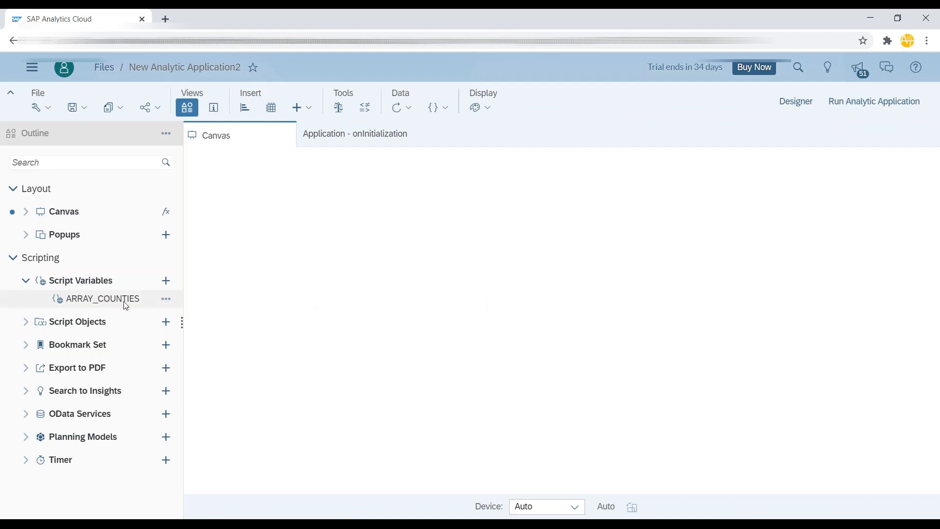
{"action": "mouse_move", "coordinate": [302, 198]}
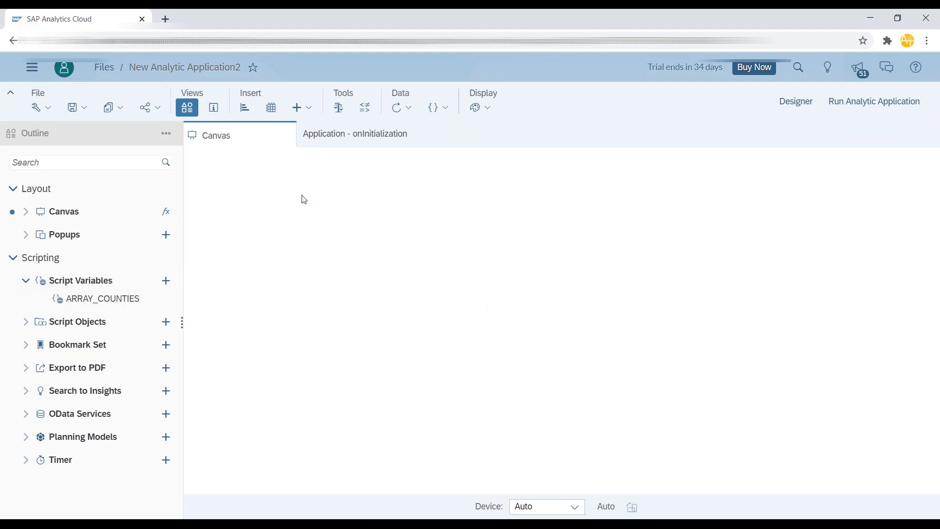
Insert two dropdowns on the canvas and name them DD_Country and DD_City
{"action": "left_click", "coordinate": [295, 108]}
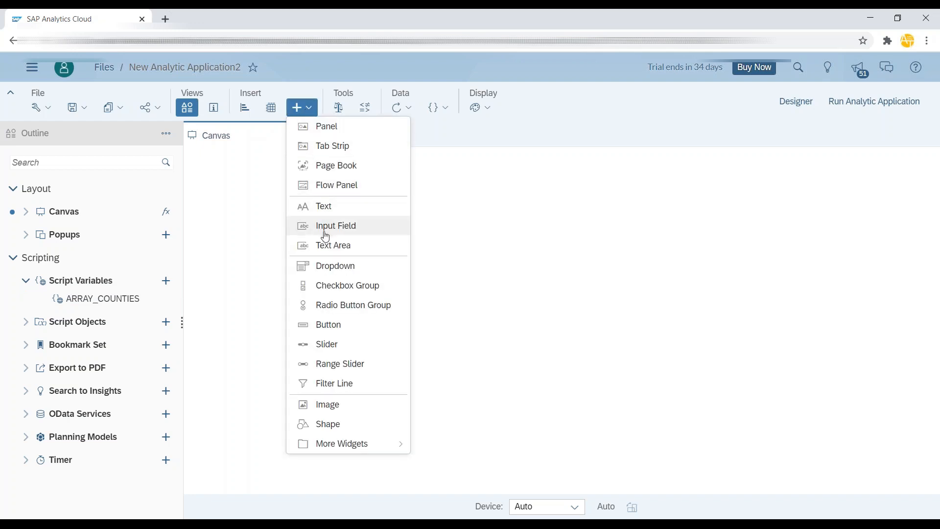
{"action": "mouse_move", "coordinate": [335, 265]}
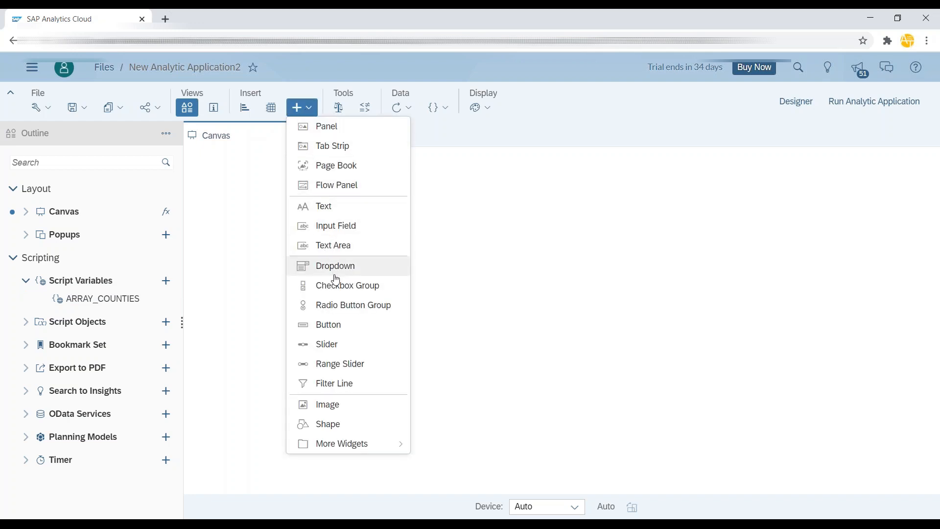
{"action": "mouse_move", "coordinate": [336, 225]}
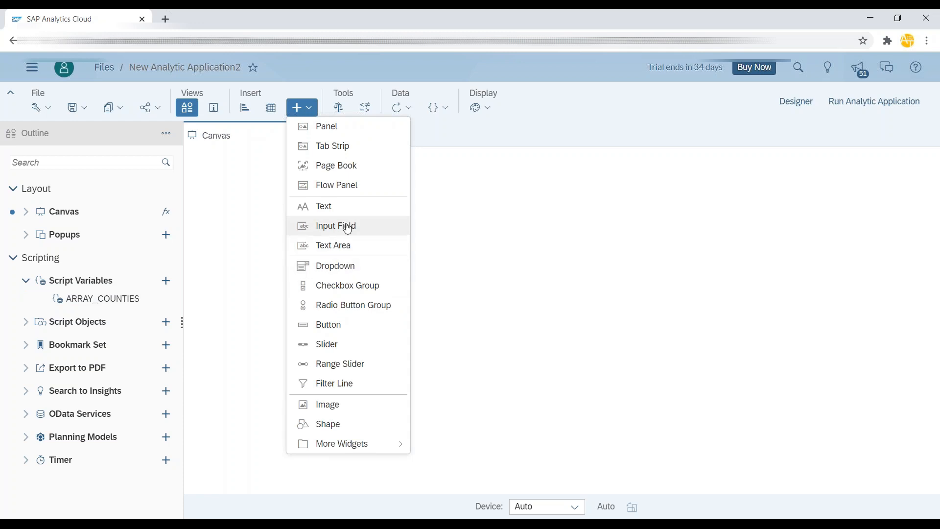
{"action": "left_click", "coordinate": [335, 226]}
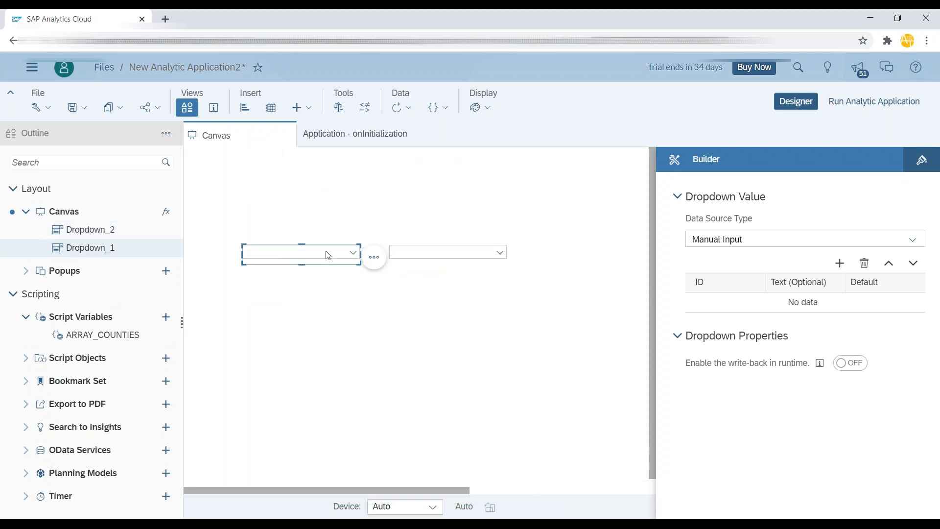
{"action": "left_click", "coordinate": [711, 159]}
{"action": "type", "text": "Co"}
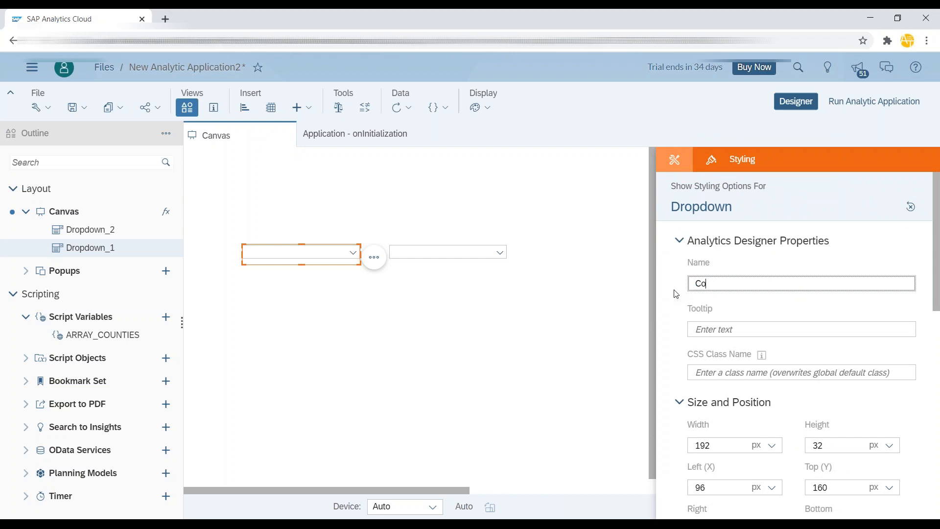
{"action": "type", "text": "DD_Cou"}
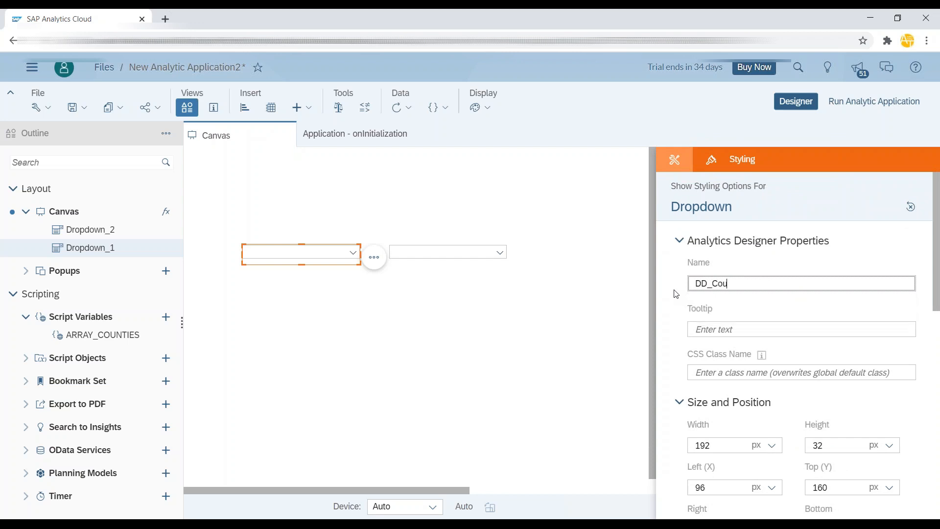
{"action": "type", "text": "ntry"}
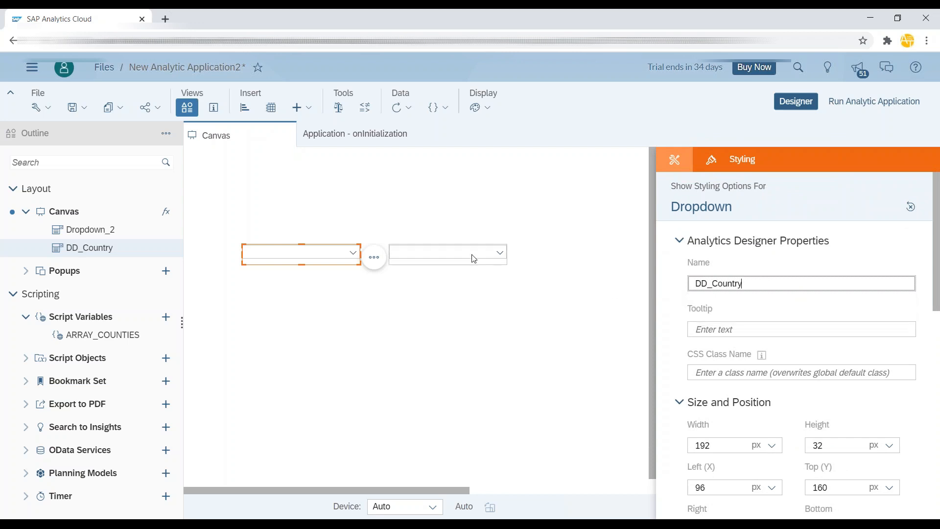
{"action": "left_click", "coordinate": [446, 253]}
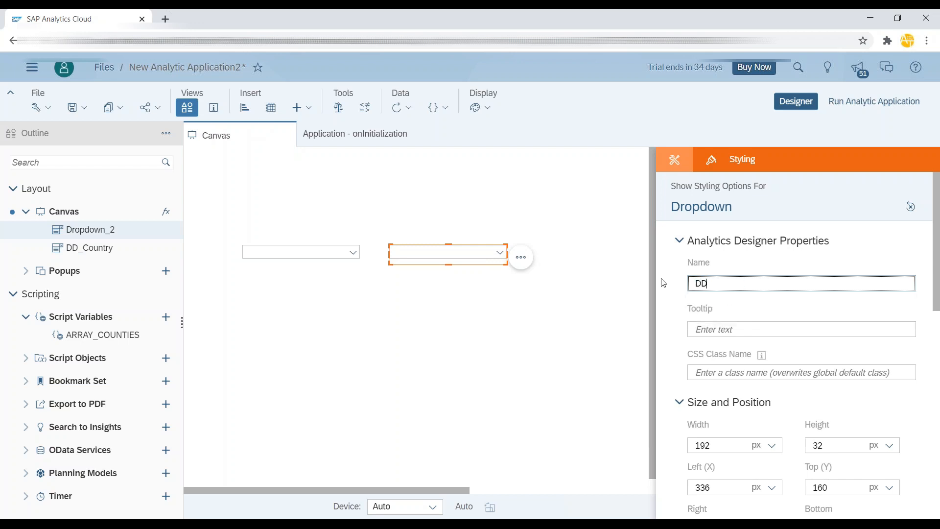
{"action": "type", "text": "_City"}
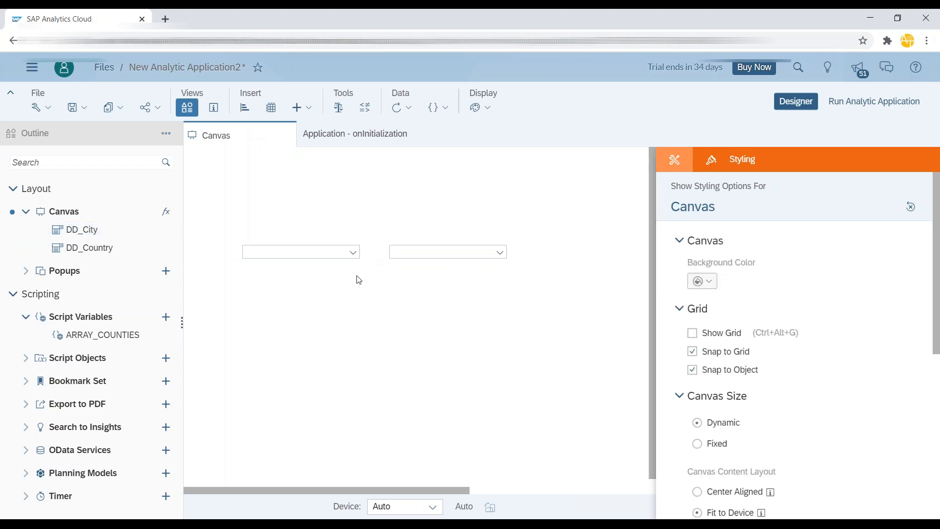
{"action": "left_click", "coordinate": [300, 252]}
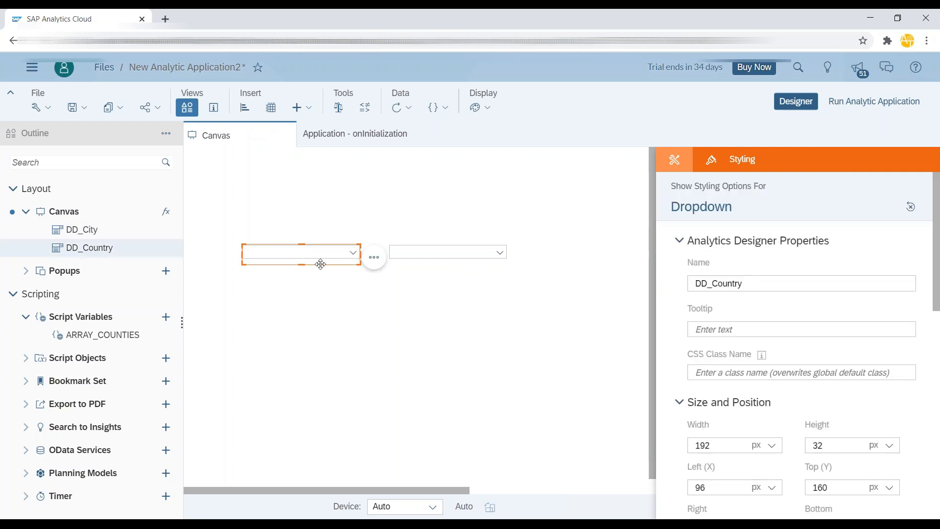
Give DD_Country manual values India, USA and Blank, with Blank as default
{"action": "left_click", "coordinate": [674, 159]}
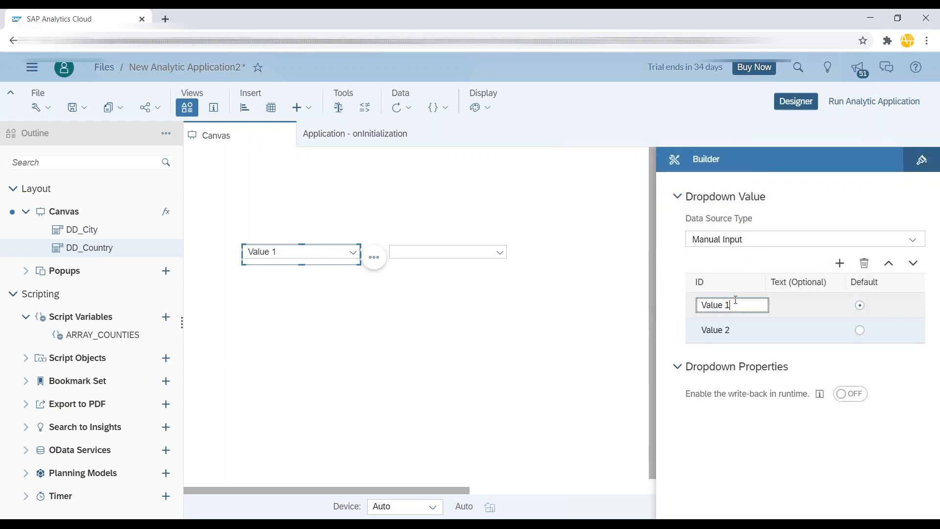
{"action": "type", "text": "India"}
{"action": "left_click", "coordinate": [732, 330]}
{"action": "type", "text": "USA"}
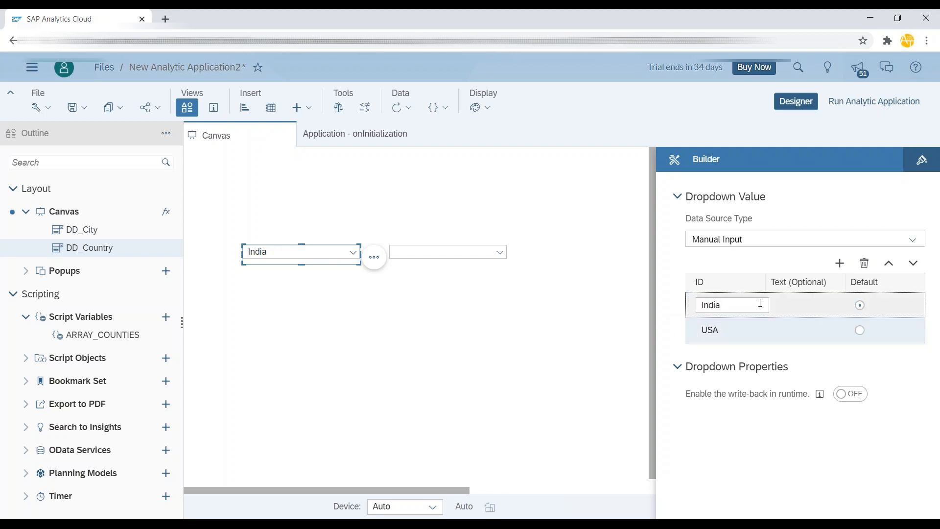
{"action": "left_click", "coordinate": [839, 263]}
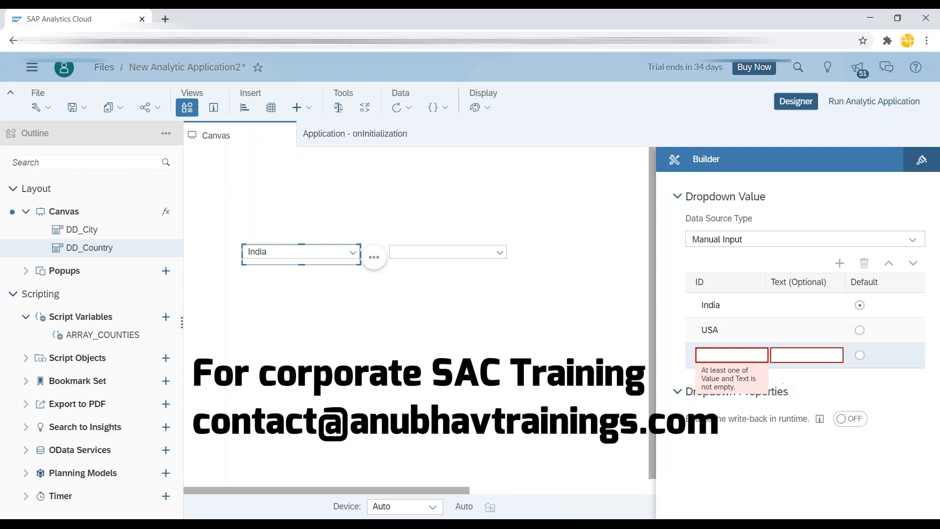
{"action": "left_click", "coordinate": [732, 354]}
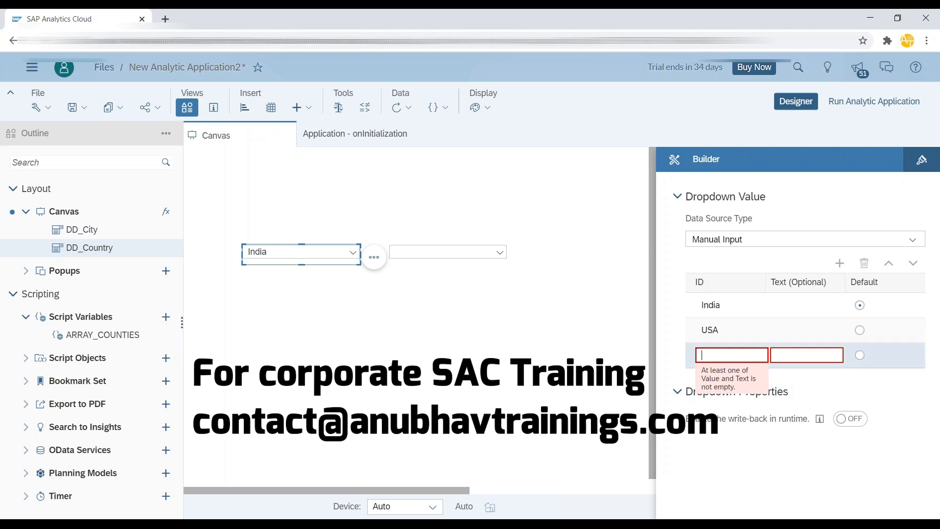
{"action": "type", "text": "Blank"}
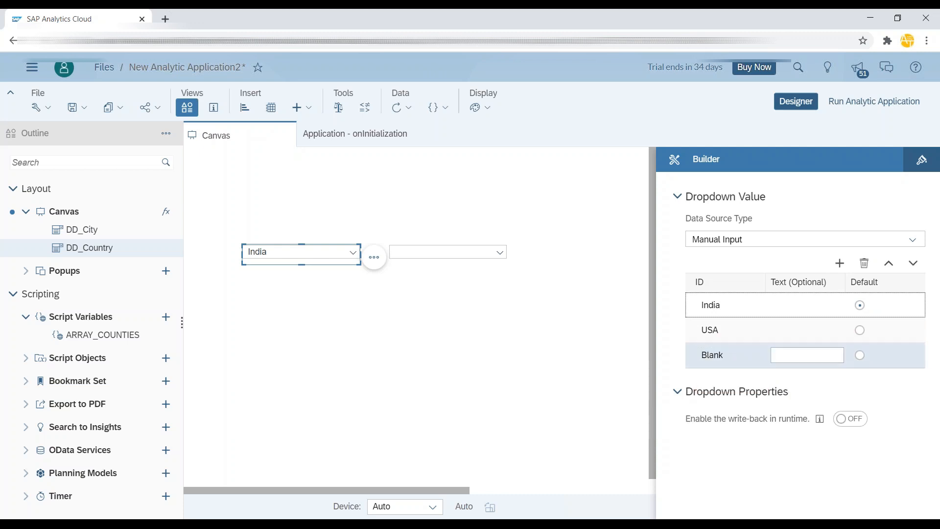
{"action": "left_click", "coordinate": [859, 355]}
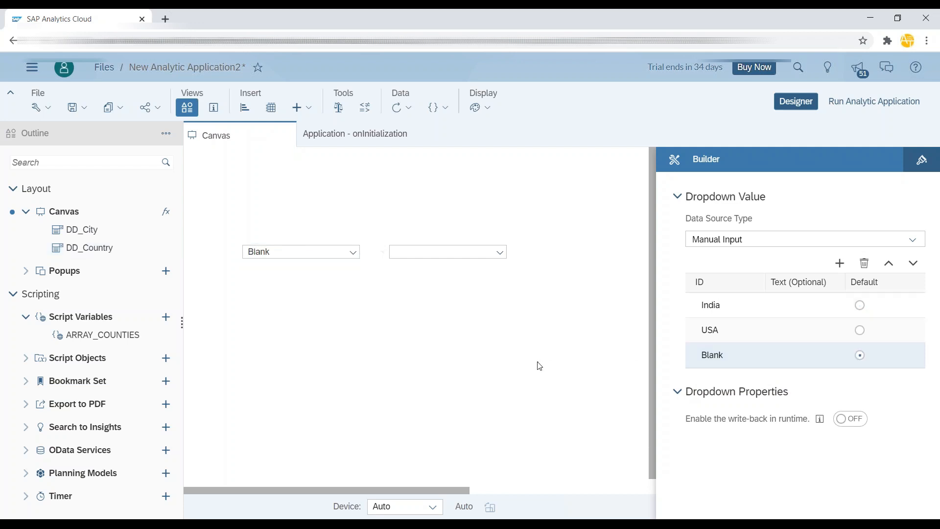
{"action": "left_click", "coordinate": [300, 252]}
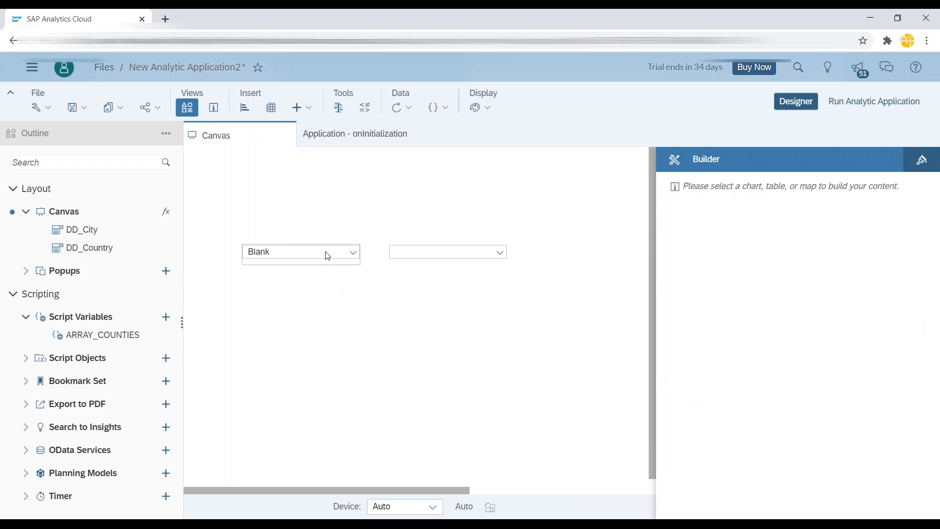
{"action": "mouse_move", "coordinate": [429, 262]}
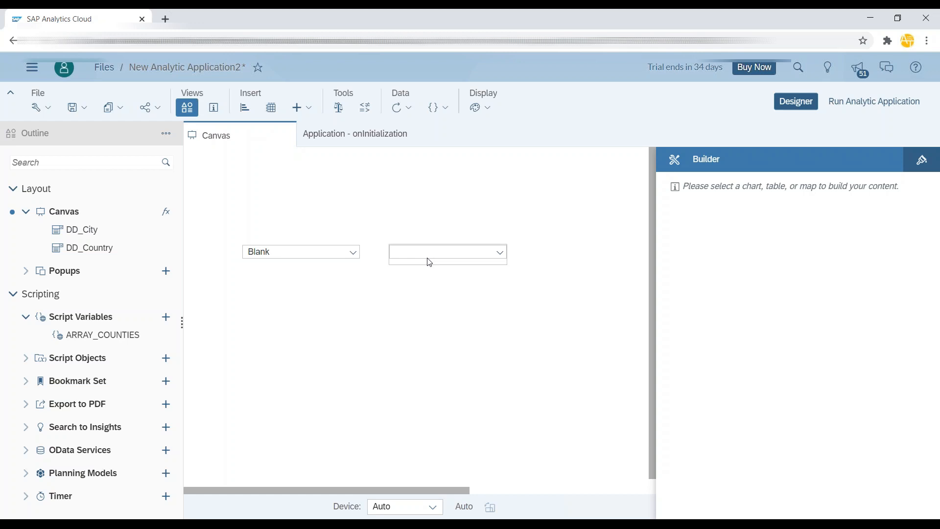
{"action": "mouse_move", "coordinate": [127, 307]}
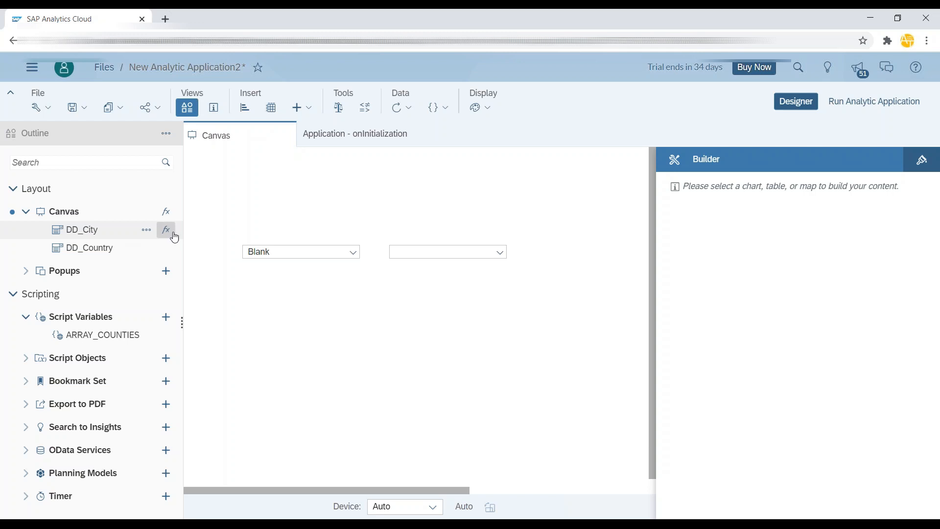
In DD_Country's onSelect script, store the dropdown's selected key in var selection
{"action": "left_click", "coordinate": [167, 248]}
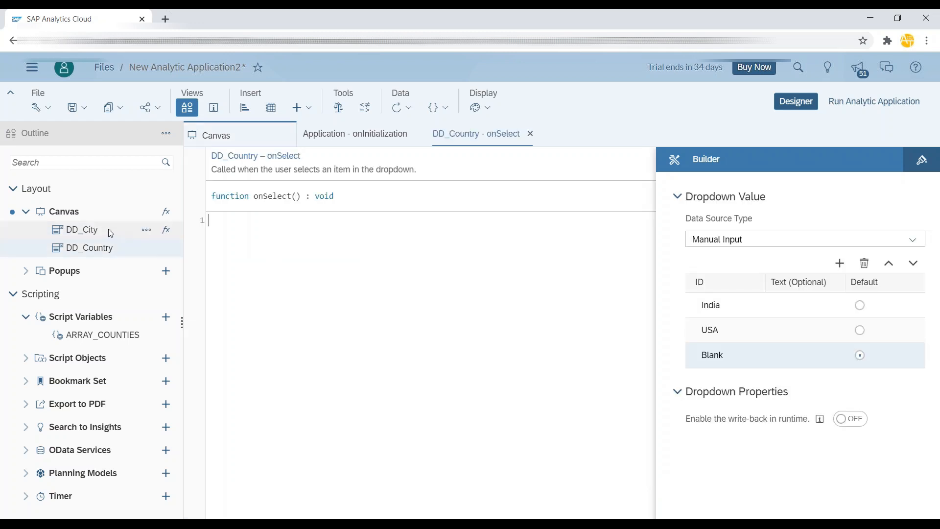
{"action": "mouse_move", "coordinate": [270, 245]}
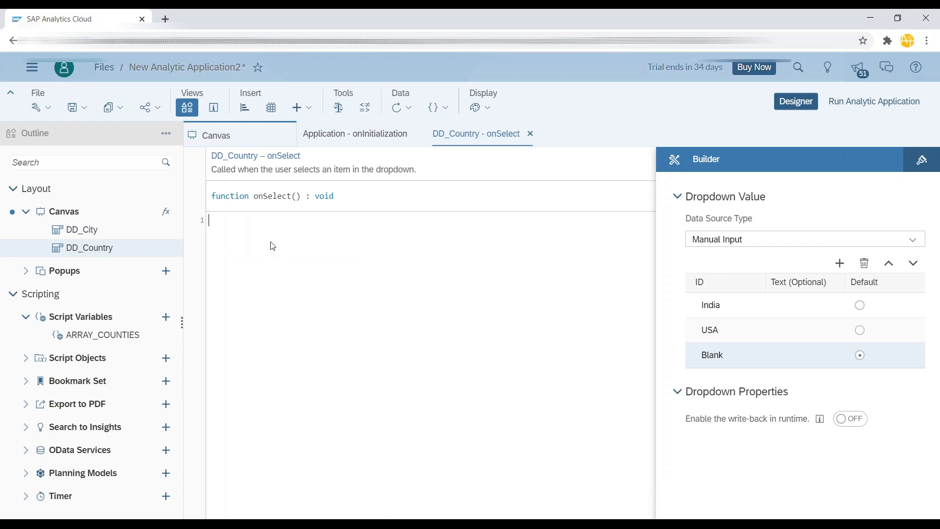
{"action": "type", "text": "var sele"}
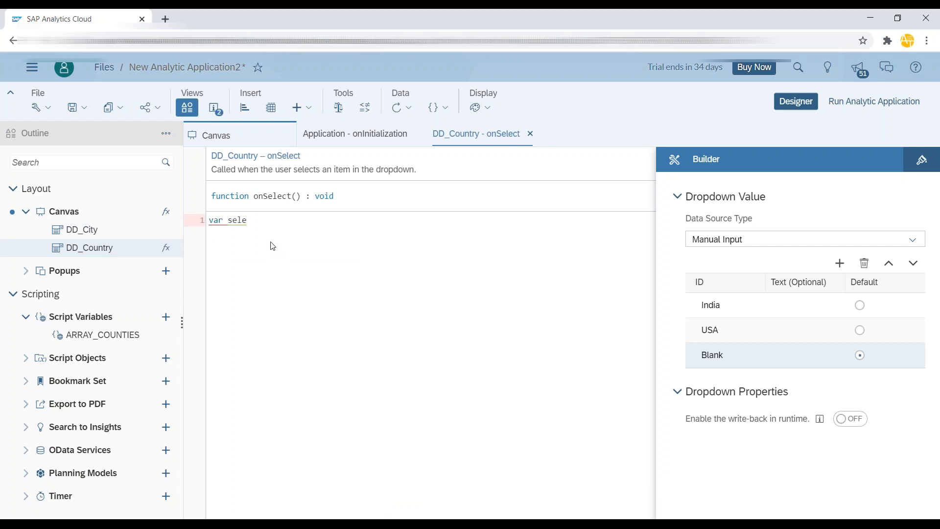
{"action": "type", "text": "ction ="}
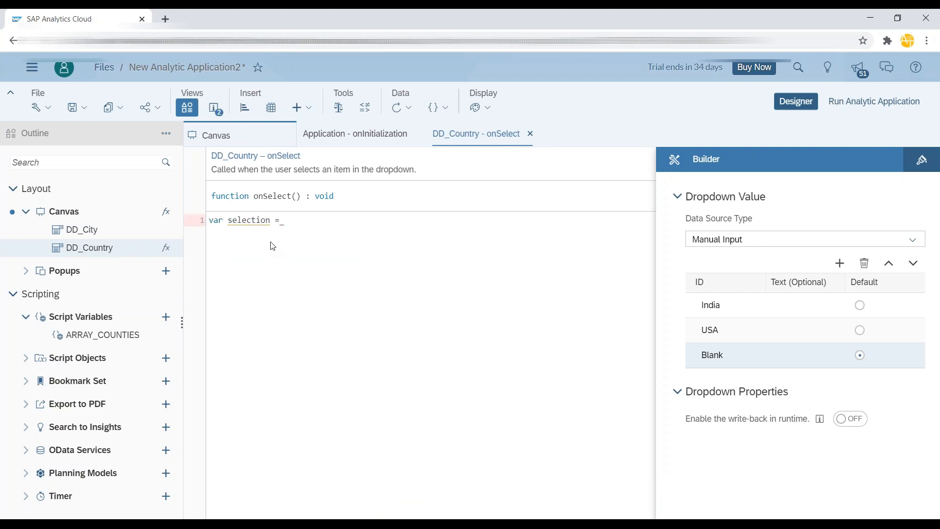
{"action": "type", "text": "DD_Country.getSelectedKey();"}
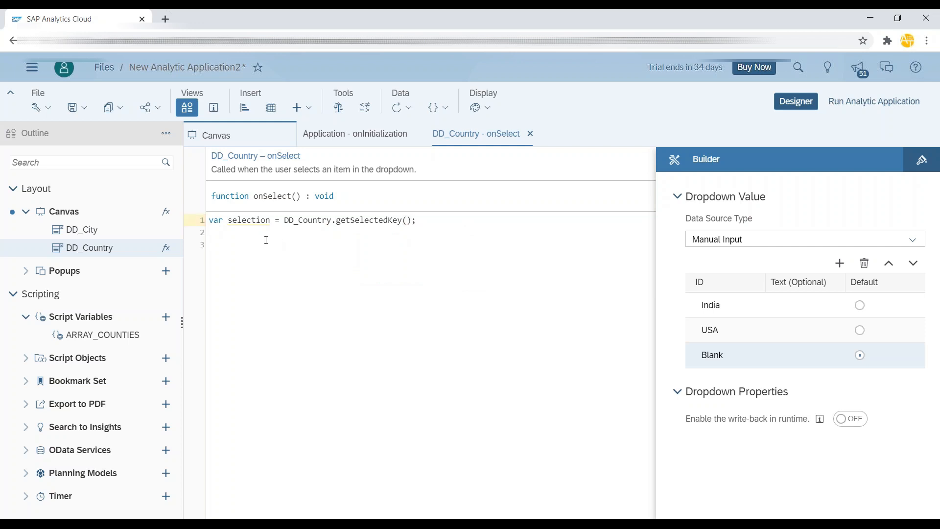
{"action": "mouse_move", "coordinate": [336, 274]}
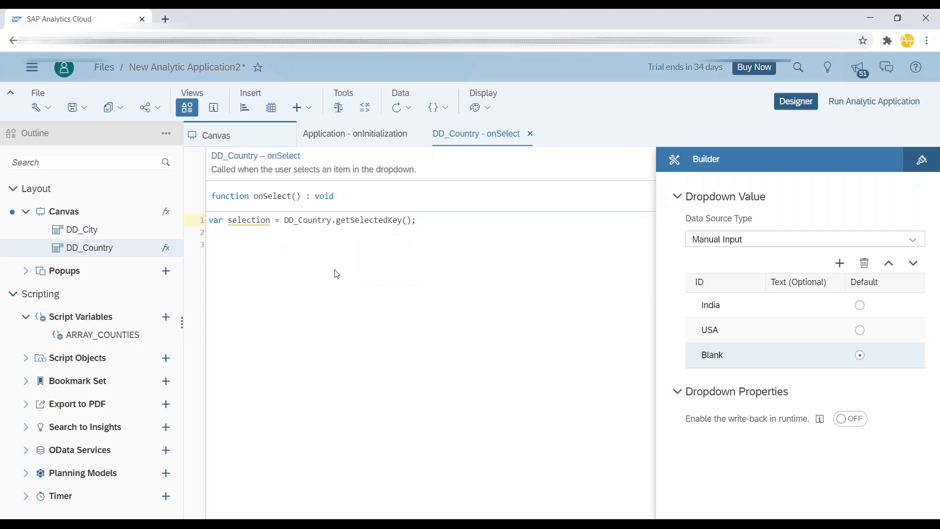
{"action": "left_click", "coordinate": [208, 245]}
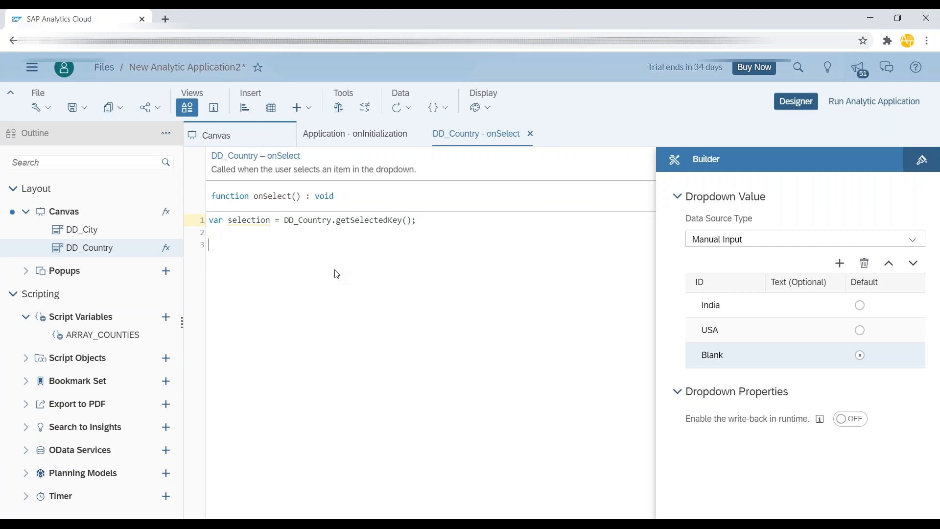
Write a for loop from i=0 to ARRAY_COUNTIES.length
{"action": "type", "text": "for(var"}
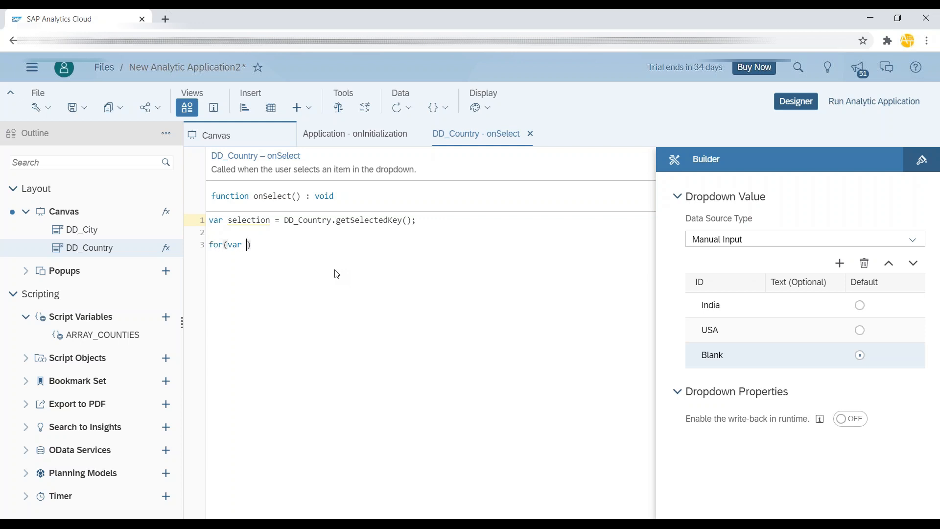
{"action": "type", "text": "i=0"}
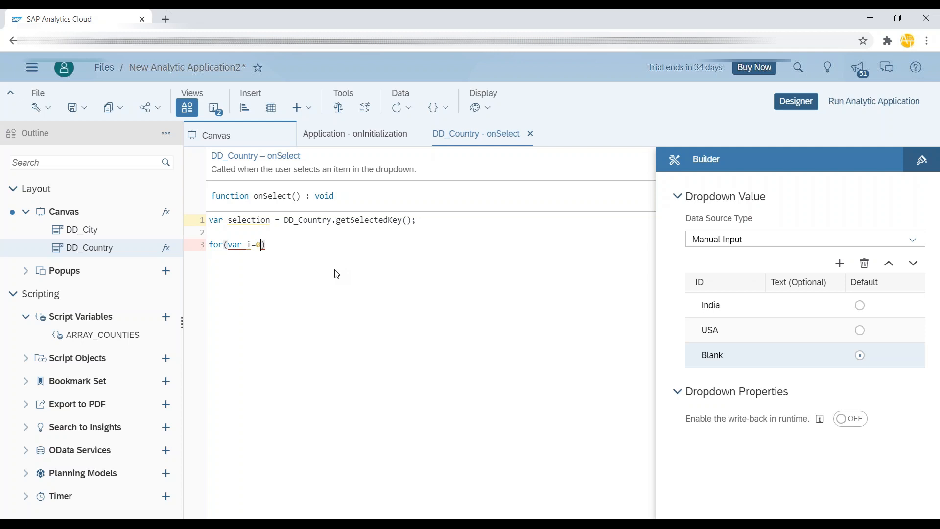
{"action": "type", "text": ";i<"}
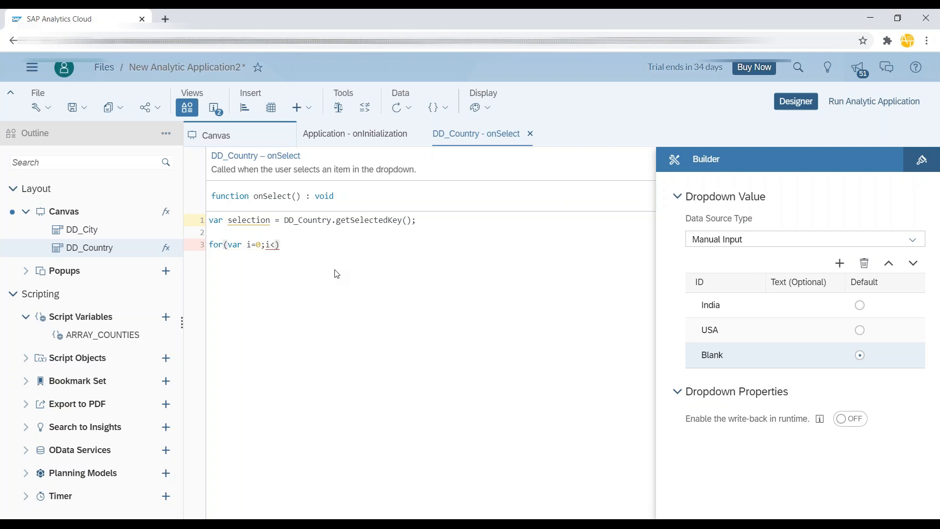
{"action": "type", "text": "ARRAY_COUNTIES"}
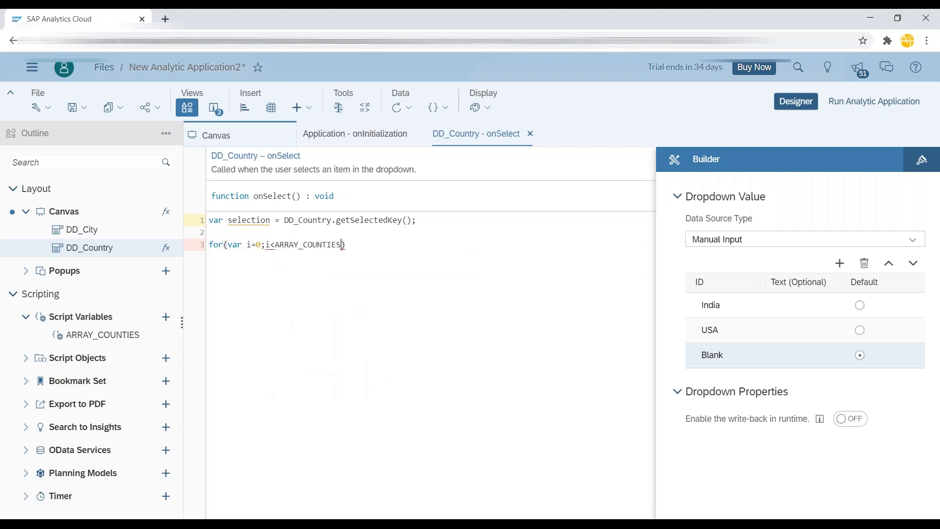
{"action": "type", "text": ".length"}
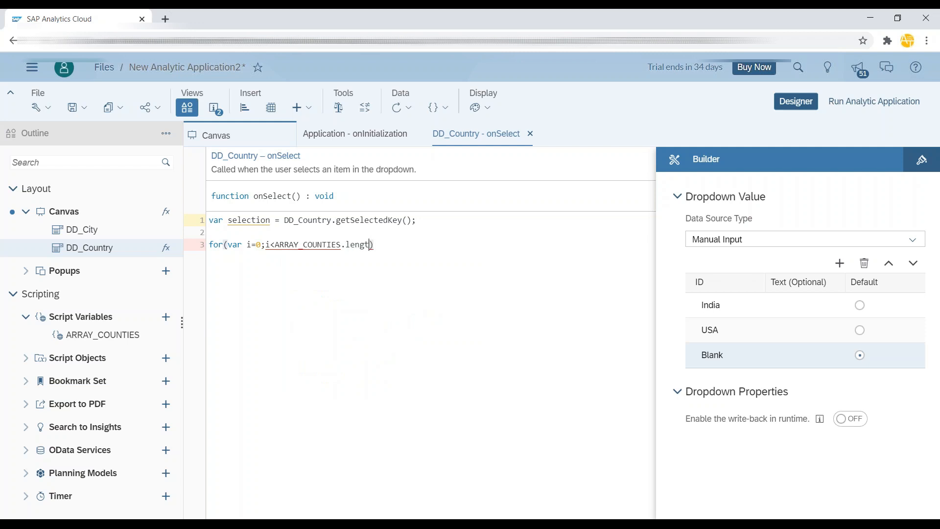
{"action": "type", "text": "h;i++"}
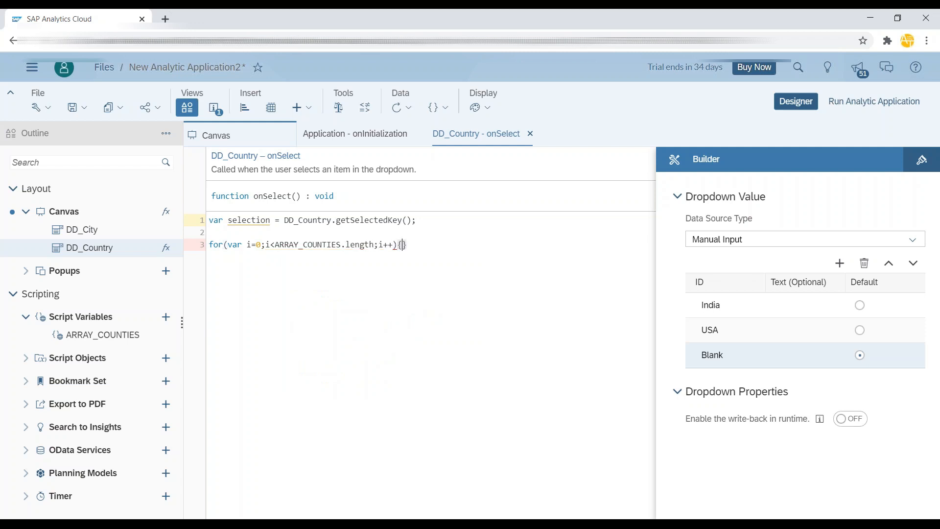
{"action": "key", "text": "enter"}
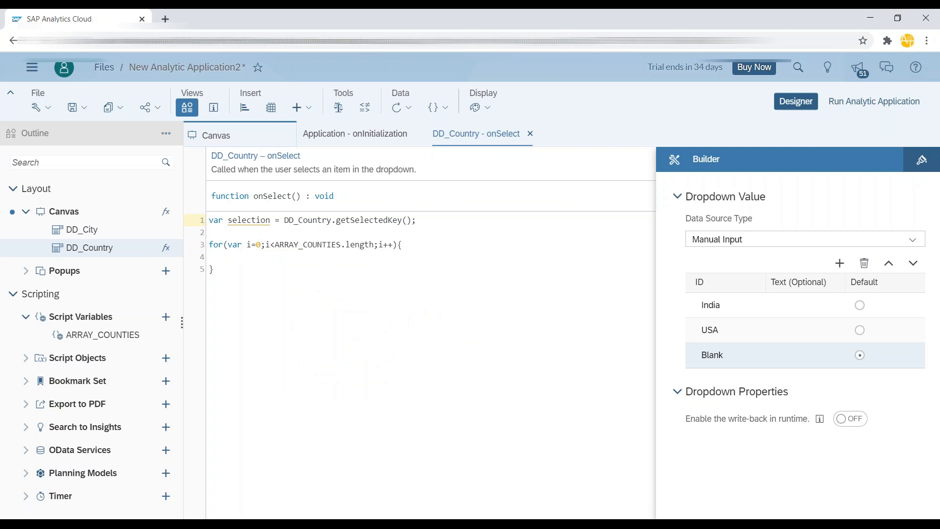
Inside the loop, add an if comparing ARRAY_COUNTIES[i].id === selection
{"action": "left_click", "coordinate": [228, 256]}
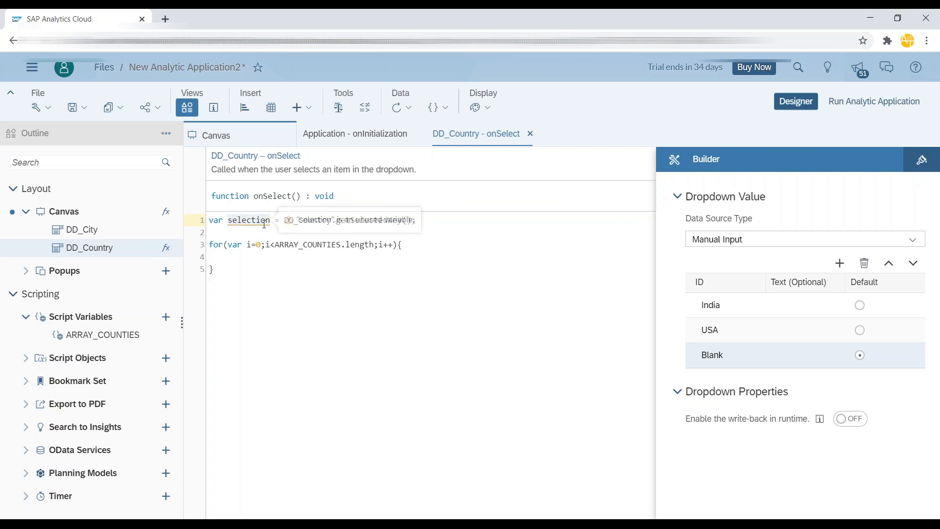
{"action": "type", "text": "if"}
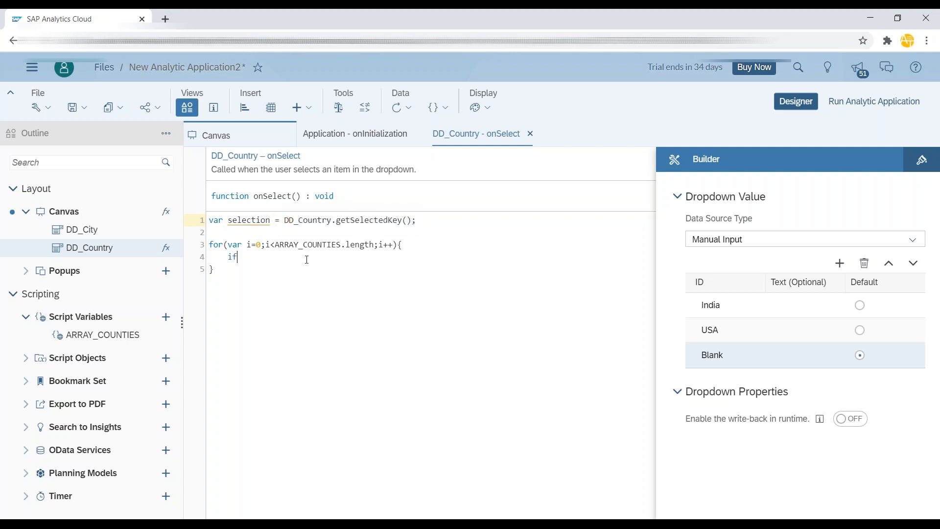
{"action": "type", "text": "()"}
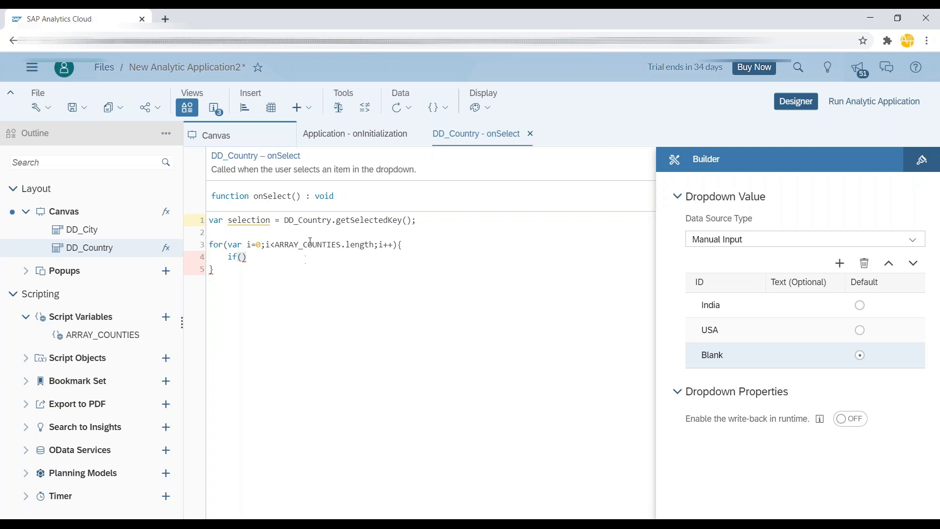
{"action": "type", "text": "ARRAY_COUNTIES"}
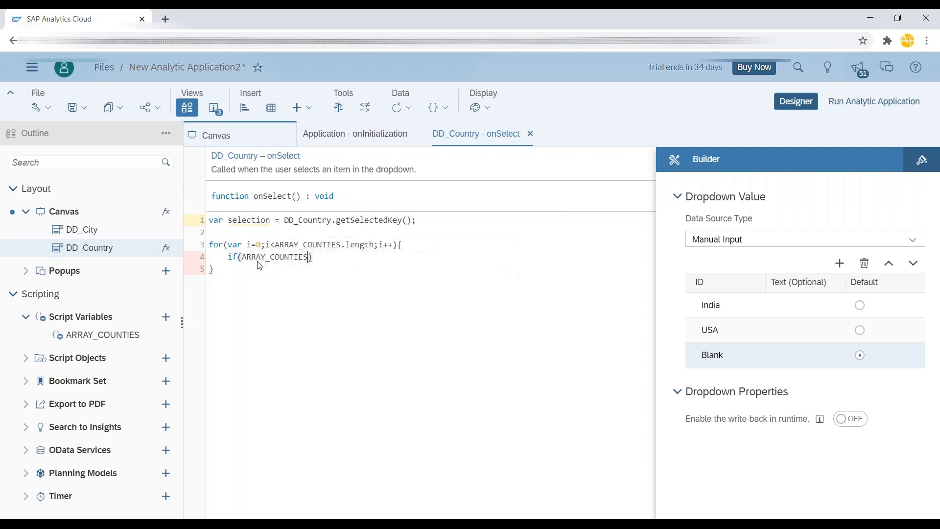
{"action": "type", "text": "[i]"}
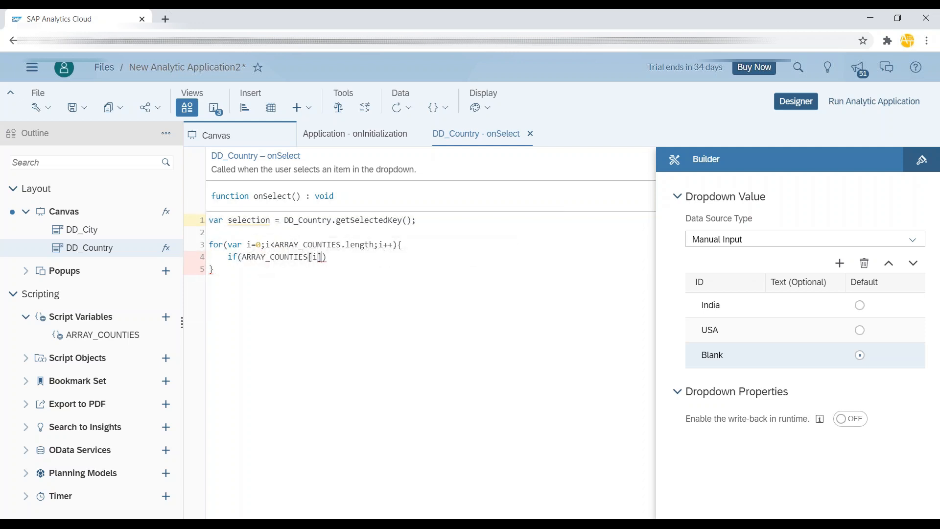
{"action": "type", "text": ".id ="}
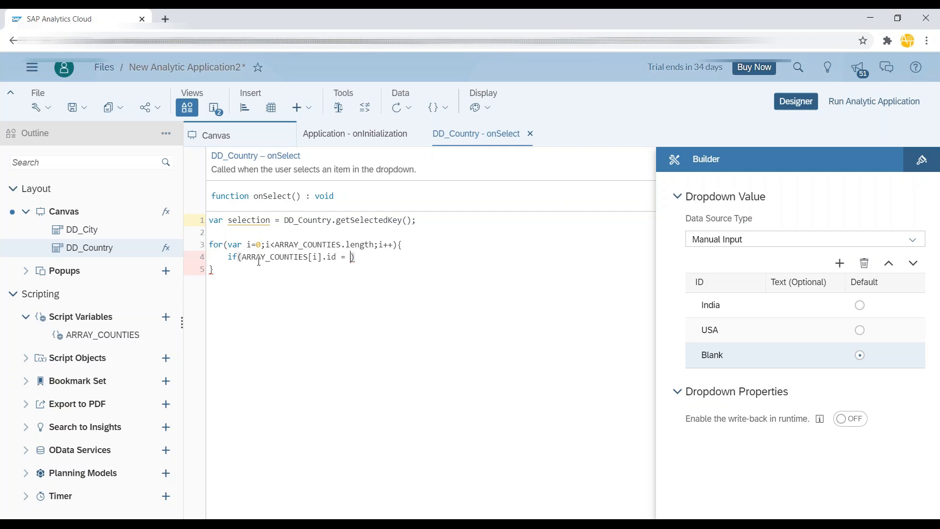
{"action": "type", "text": "=="}
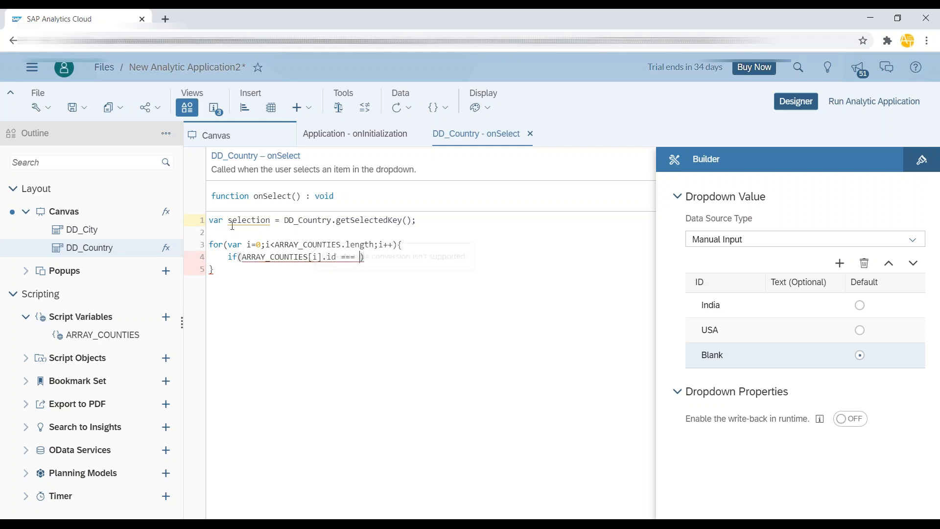
{"action": "type", "text": "selection"}
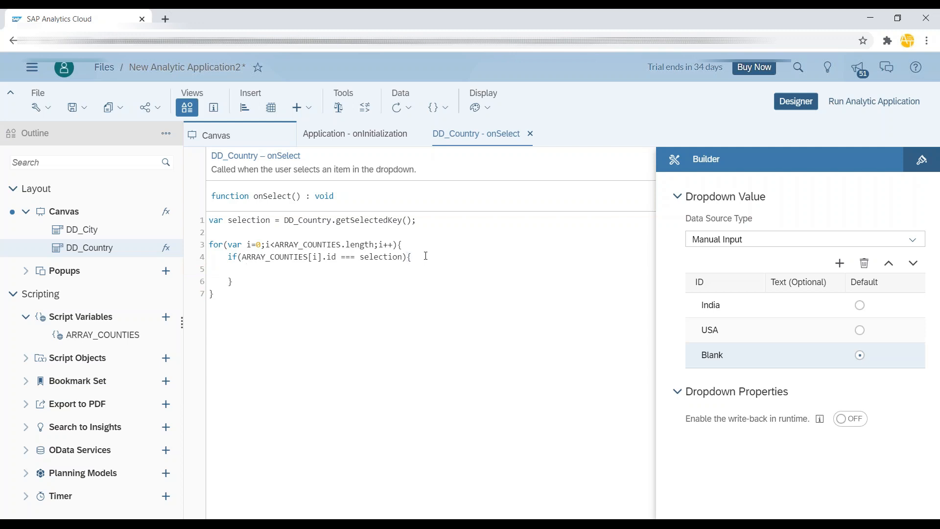
Inside the if, add DD_City.addItem(ARRAY_COUNTIES[i].description);
{"action": "type", "text": "DD_City.addItem("}
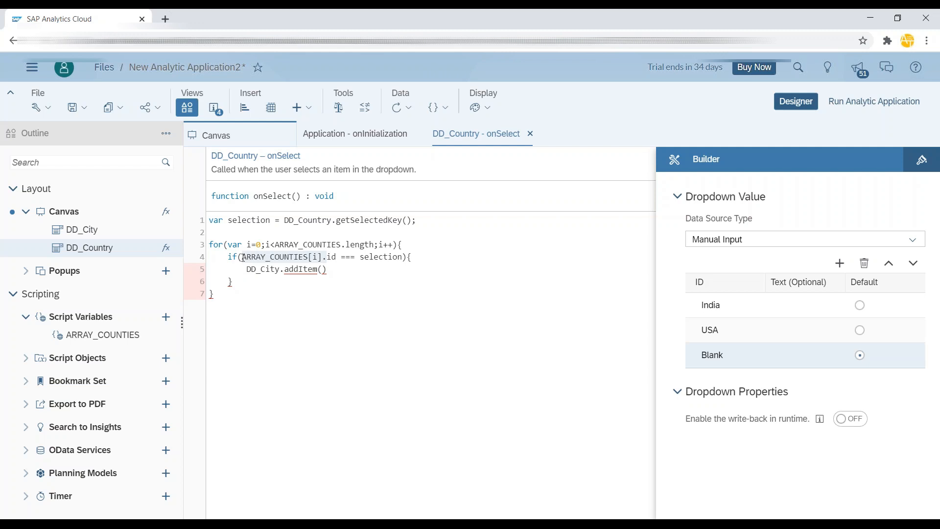
{"action": "left_click", "coordinate": [322, 269]}
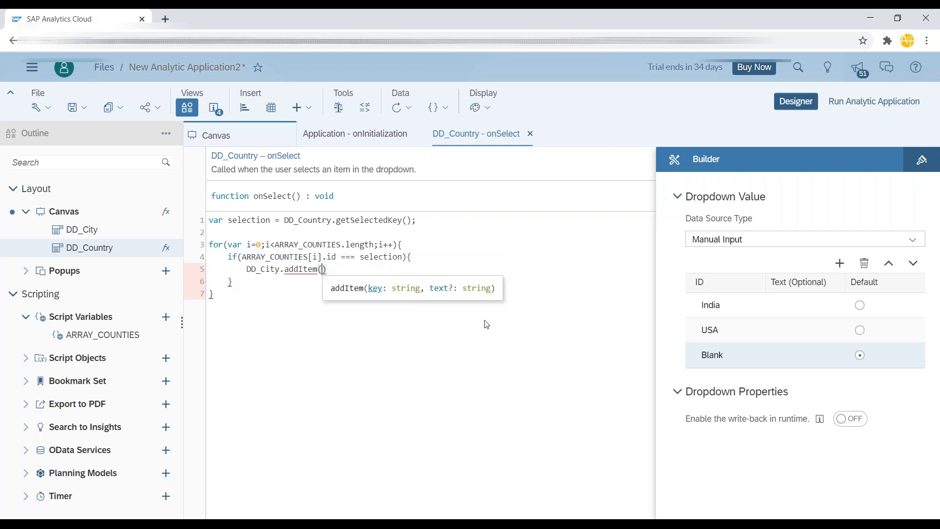
{"action": "type", "text": "ARRAY_COUNTIES[i].City"}
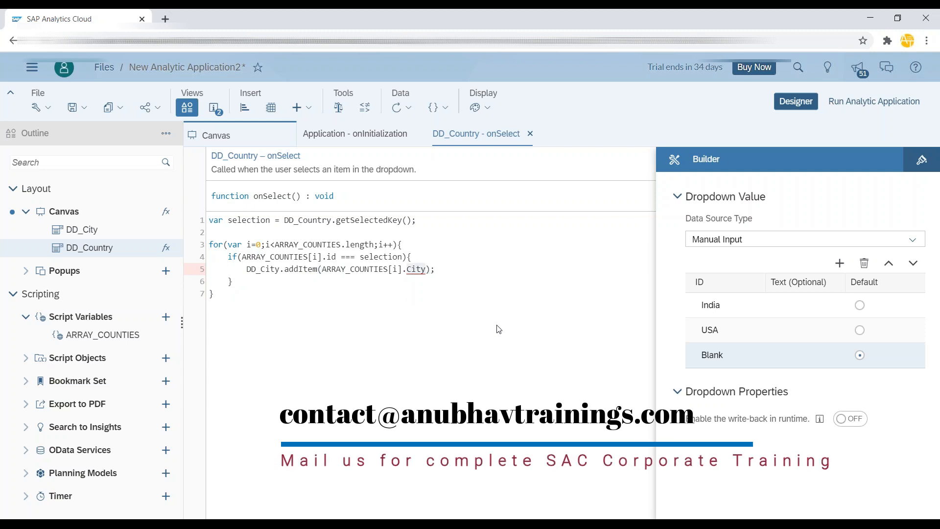
{"action": "type", "text": "description"}
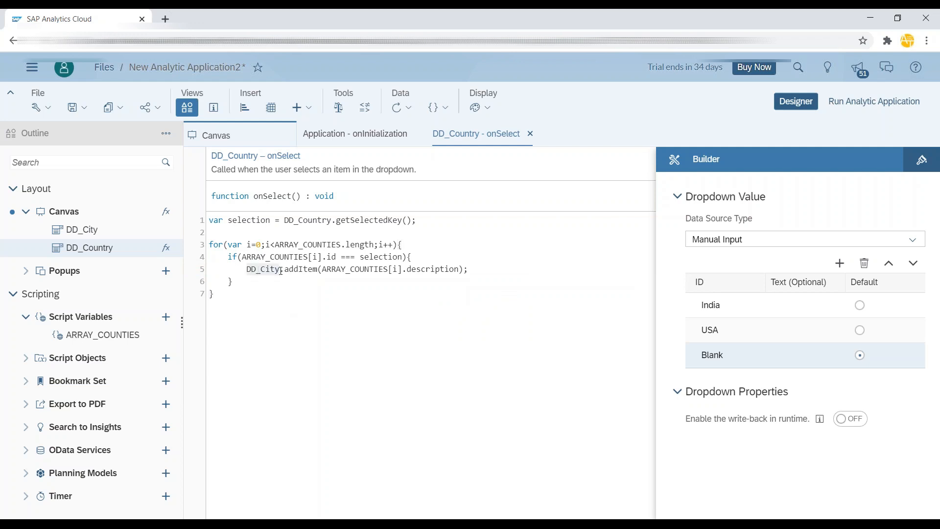
Add DD_City.removeAllItems() above the for loop and save the application
{"action": "type", "text": "DD_City"}
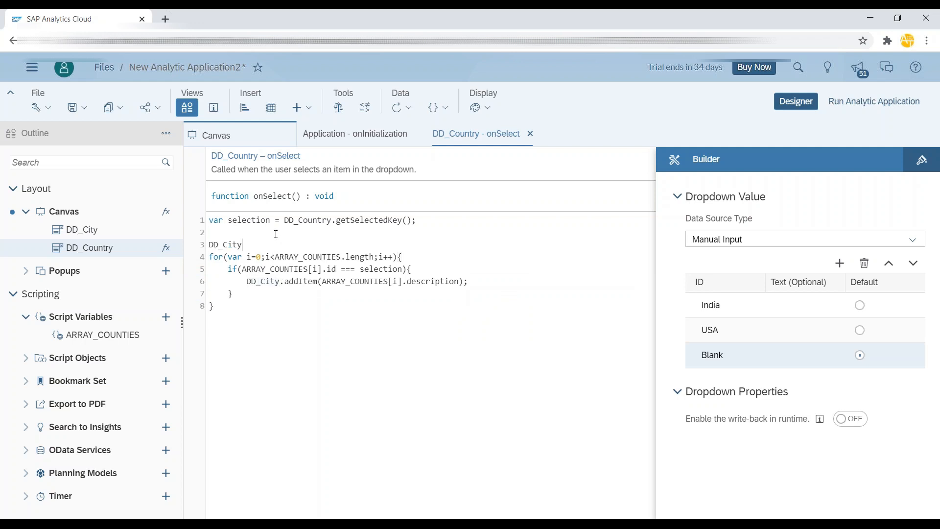
{"action": "type", "text": ".re"}
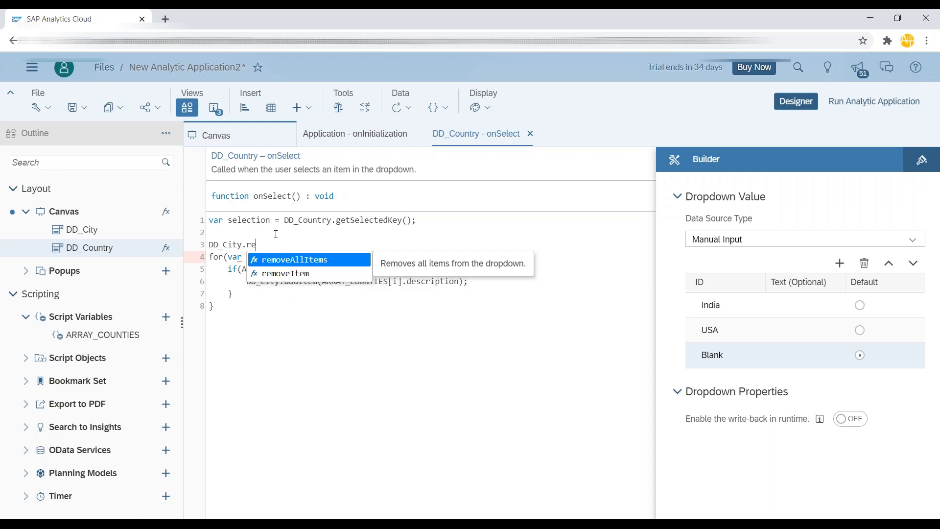
{"action": "left_click", "coordinate": [294, 259]}
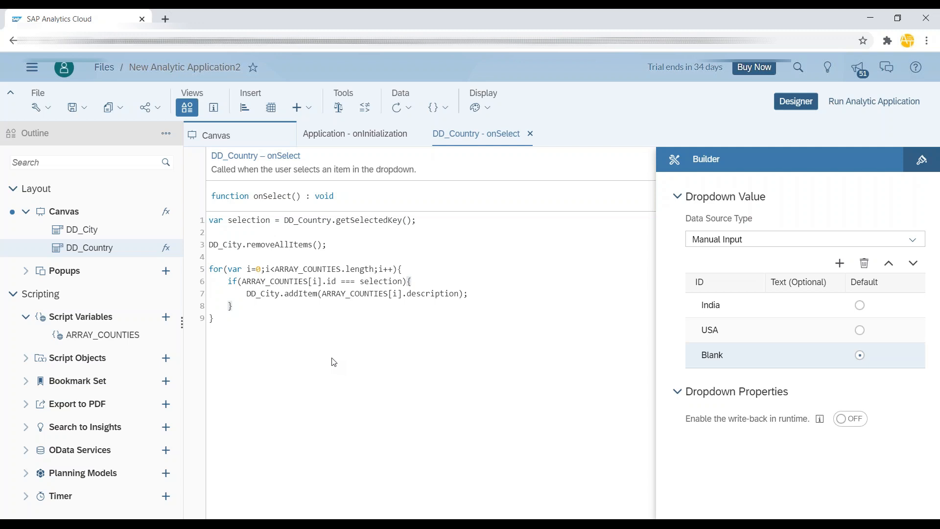
{"action": "mouse_move", "coordinate": [873, 101]}
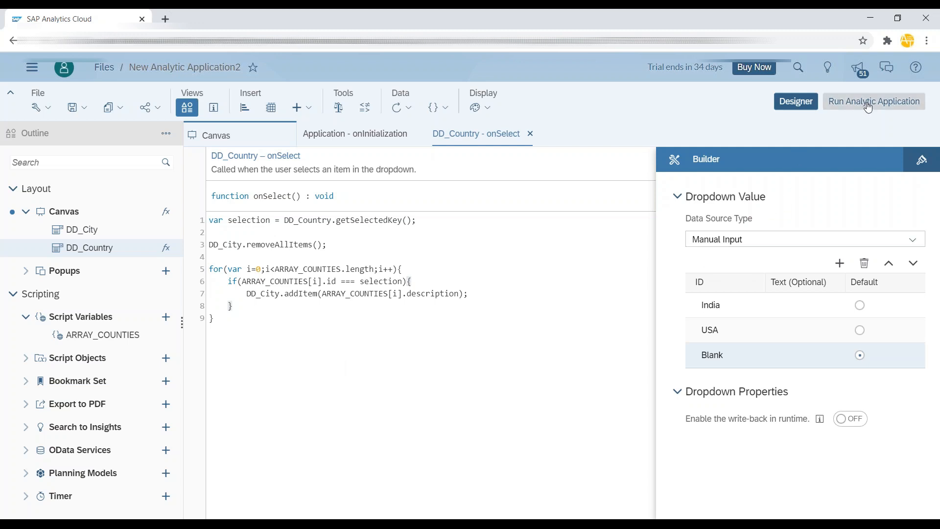
{"action": "mouse_move", "coordinate": [873, 101]}
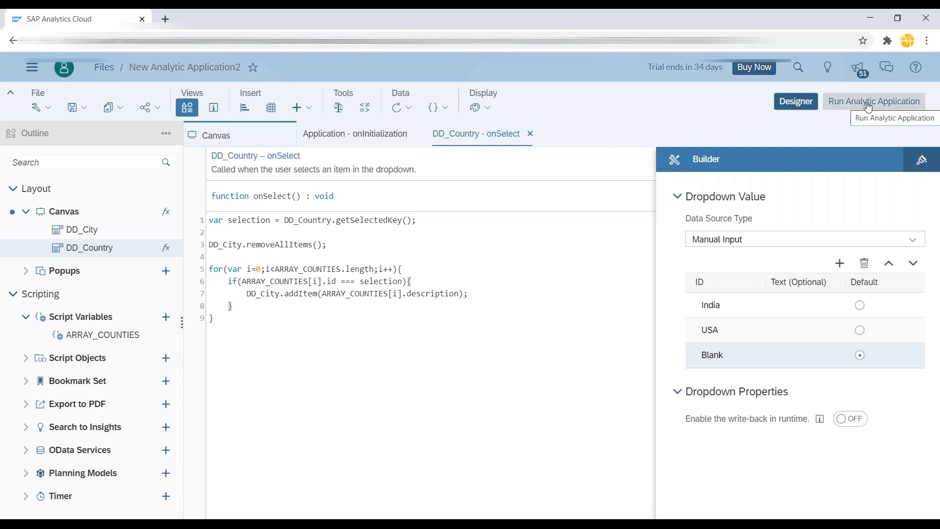
Run the analytic application, showing Blank country and an empty city dropdown
{"action": "left_click", "coordinate": [873, 101]}
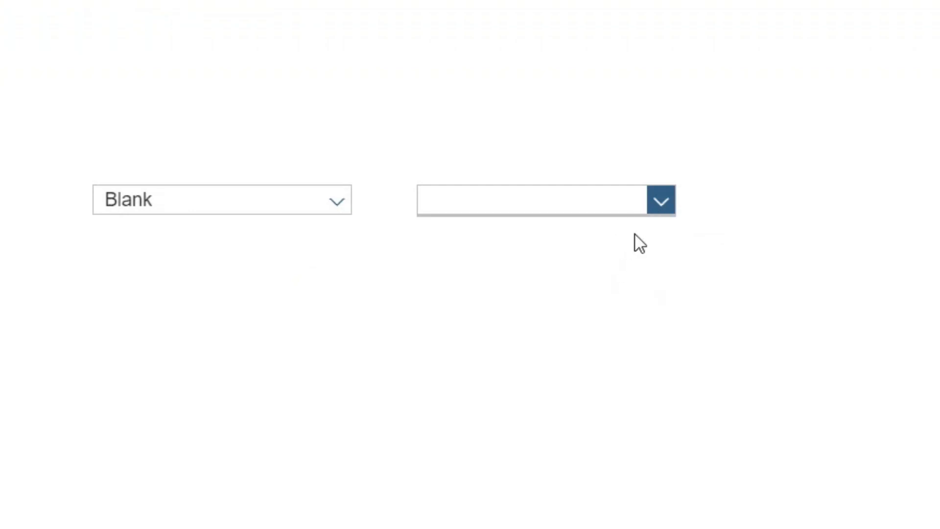
{"action": "mouse_move", "coordinate": [641, 267]}
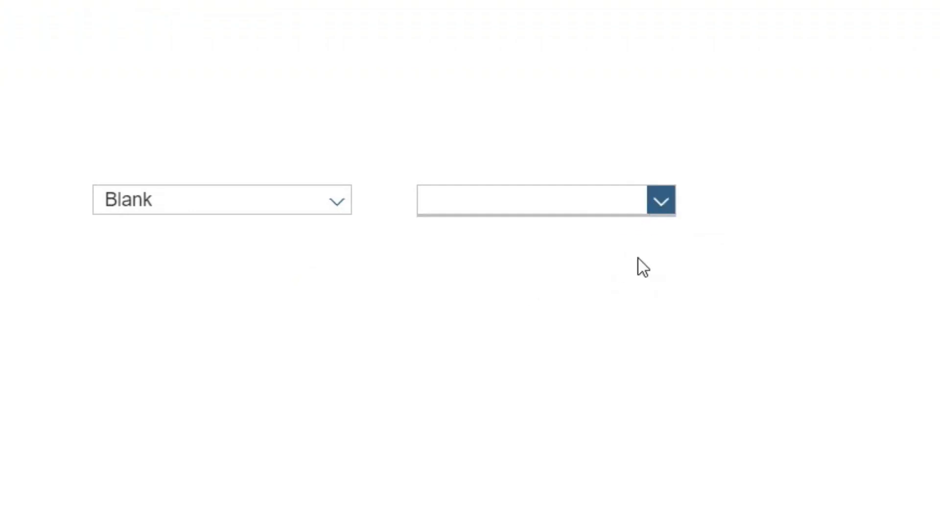
Select India to see its cities, then USA and pick Santa Clara, then India again
{"action": "left_click", "coordinate": [337, 200]}
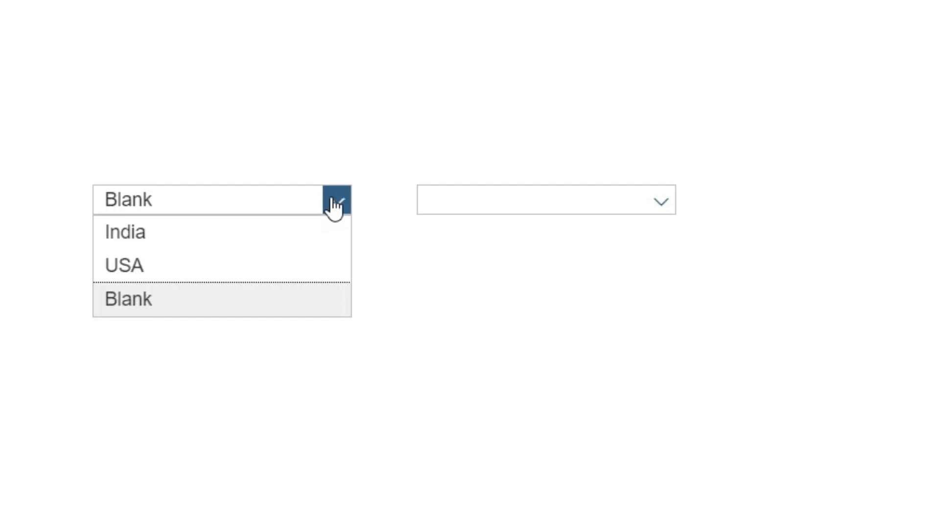
{"action": "left_click", "coordinate": [124, 232]}
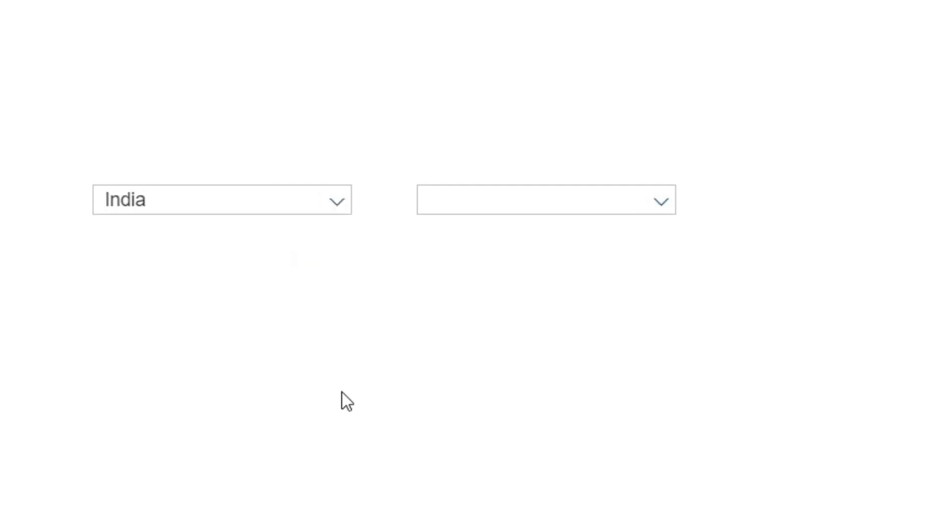
{"action": "left_click", "coordinate": [661, 199]}
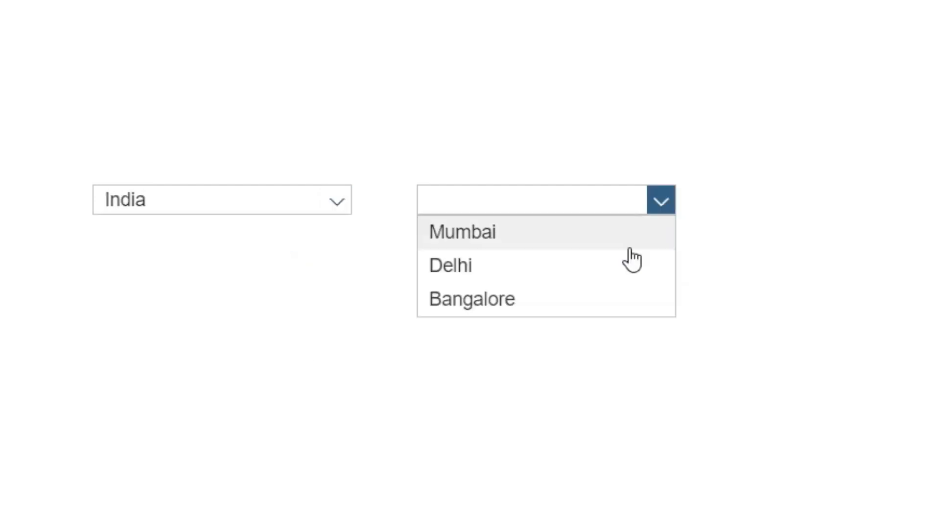
{"action": "mouse_move", "coordinate": [591, 312]}
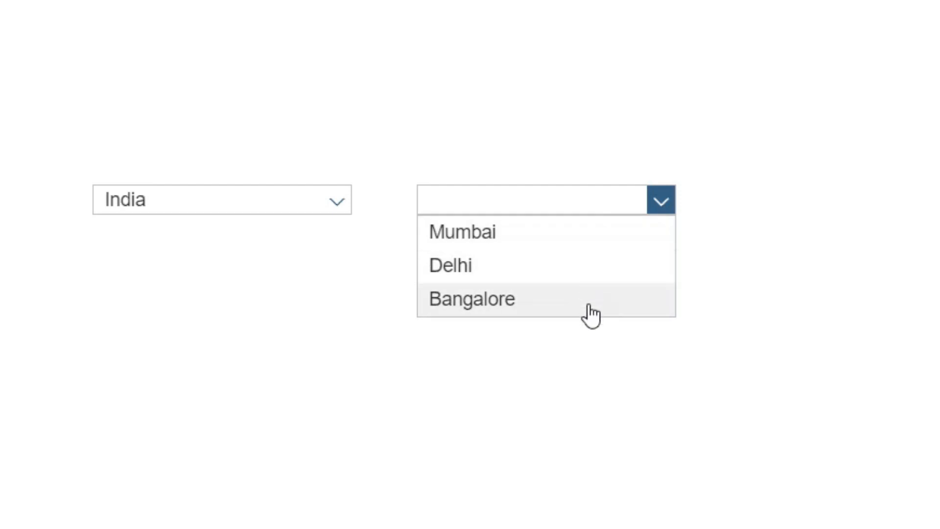
{"action": "left_click", "coordinate": [461, 233]}
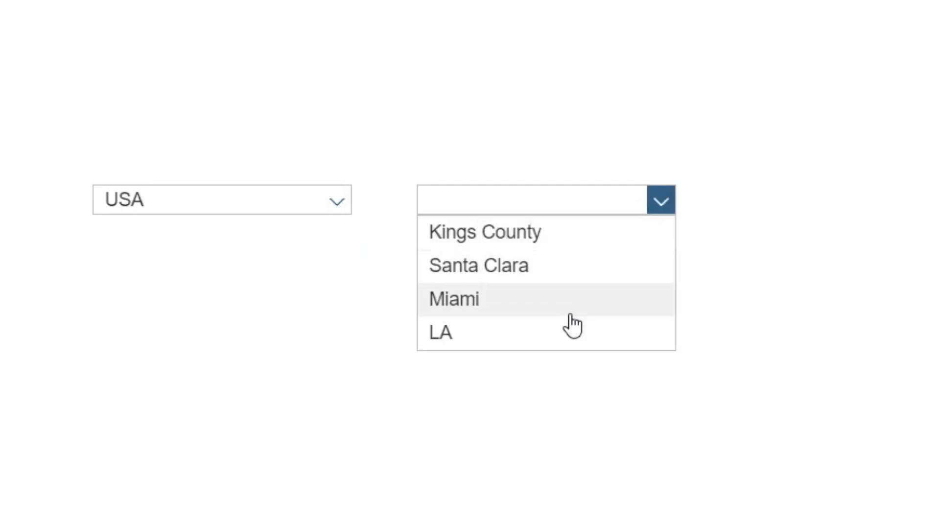
{"action": "mouse_move", "coordinate": [593, 249]}
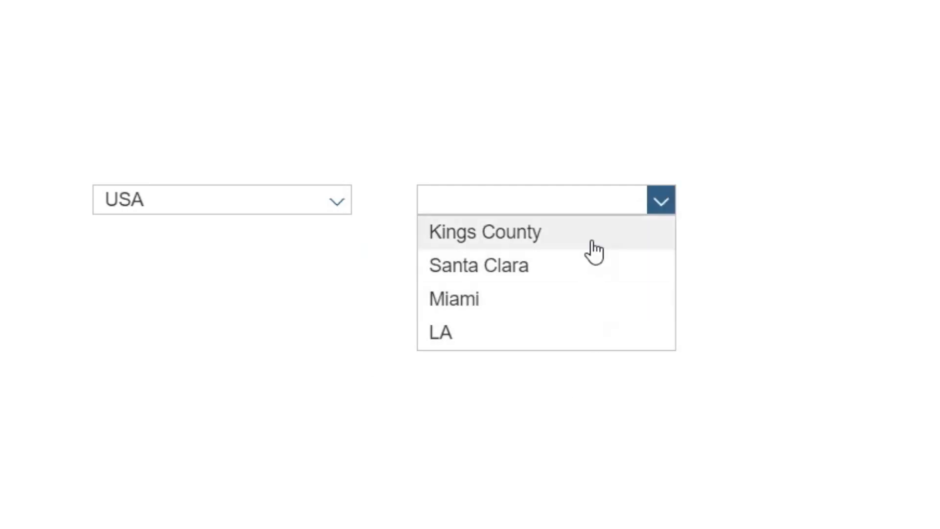
{"action": "left_click", "coordinate": [478, 265]}
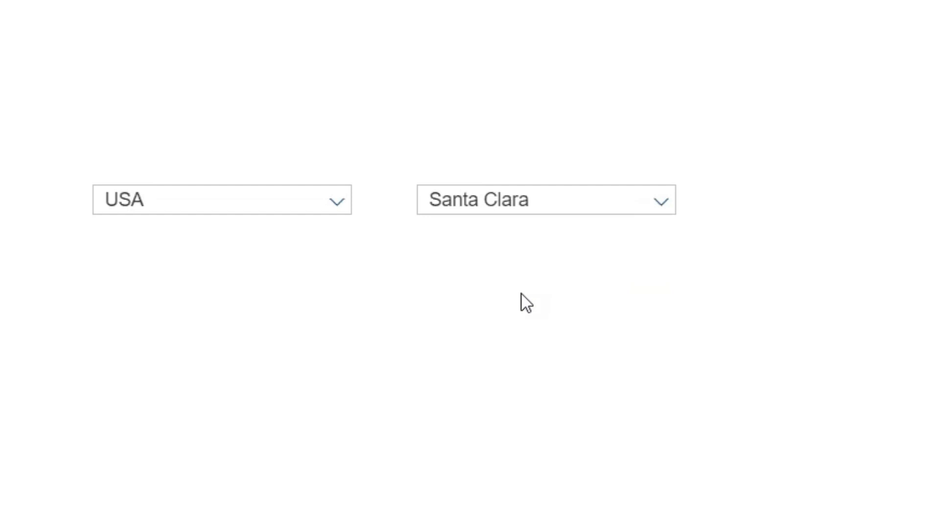
{"action": "left_click", "coordinate": [337, 200]}
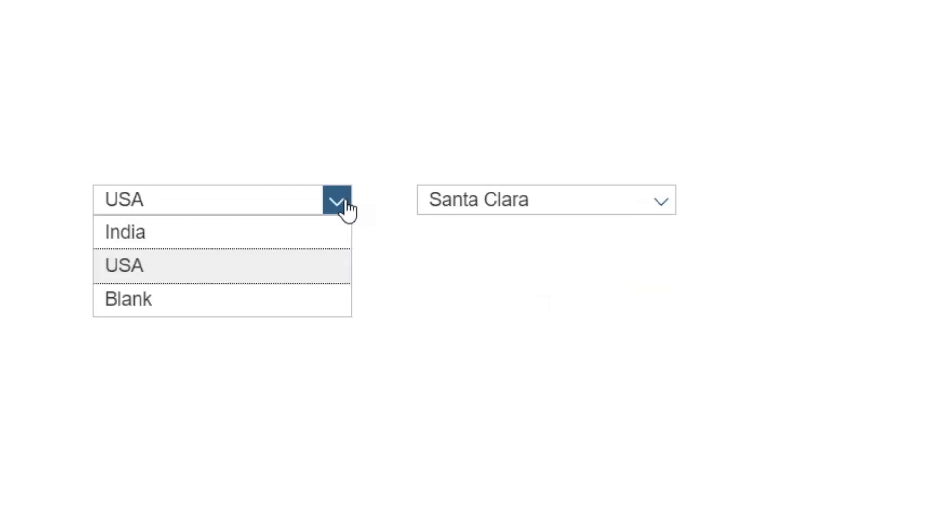
{"action": "left_click", "coordinate": [124, 231]}
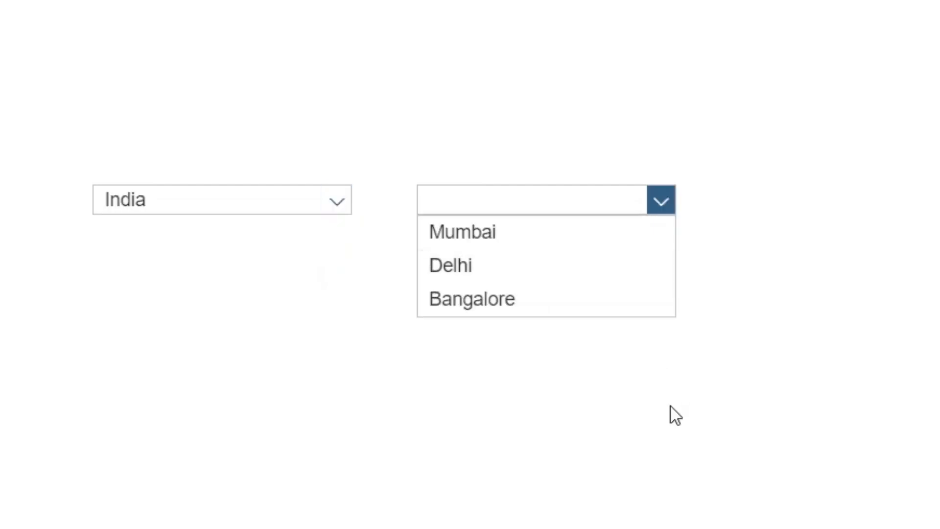